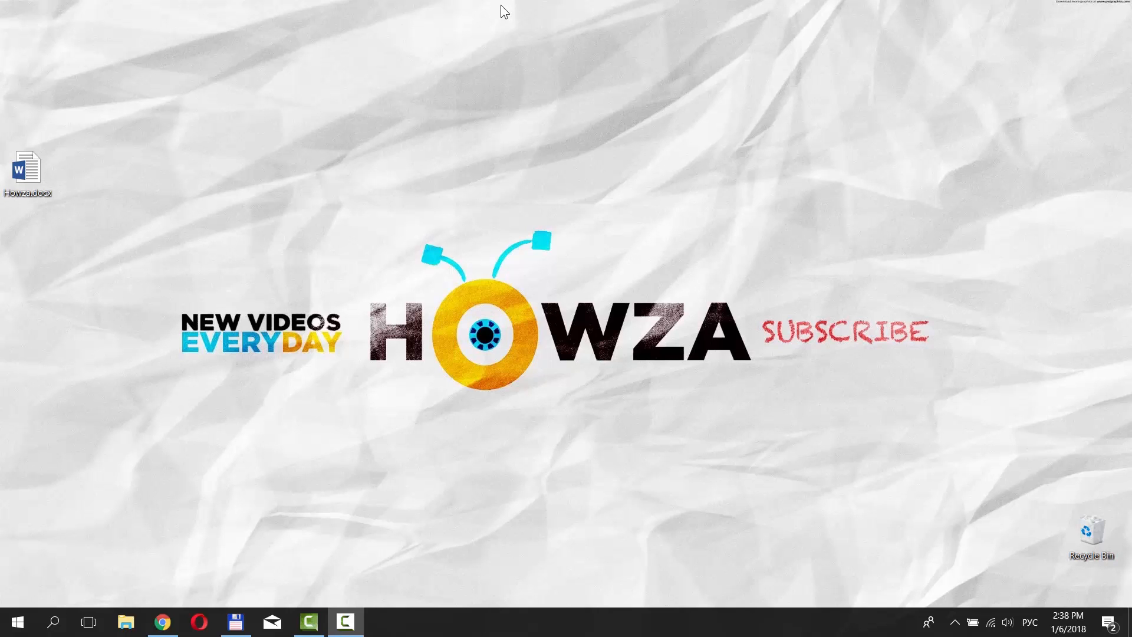
Open Howza.docx from the desktop to show its three tables.
double_click(28, 168)
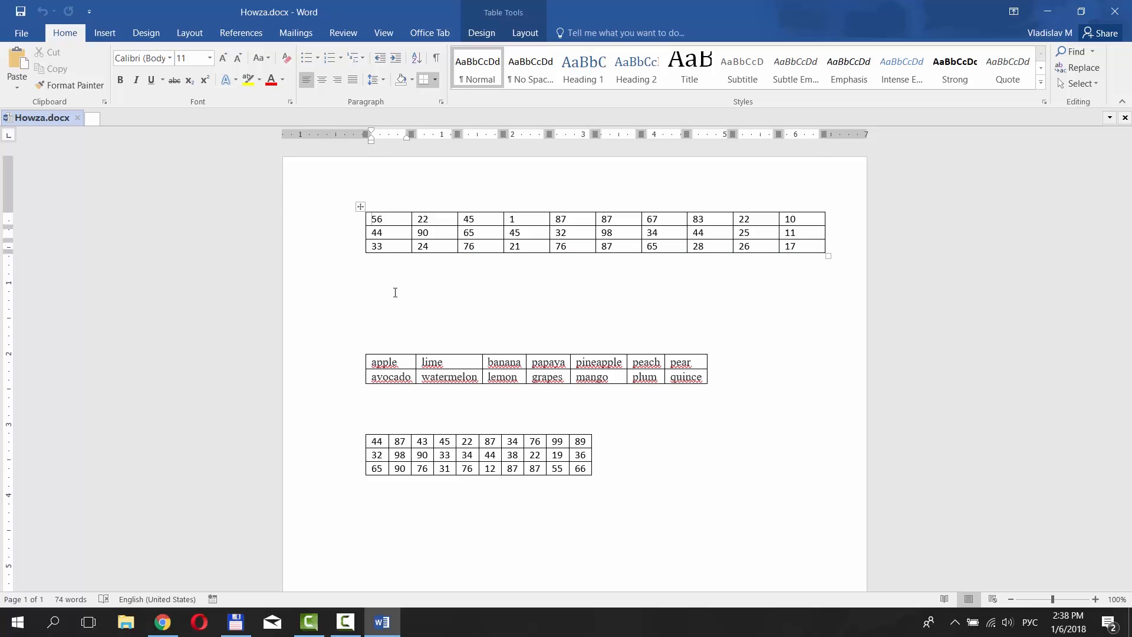
Toggle paragraph marks on and off to close the gap above the fruit table.
left_click(394, 284)
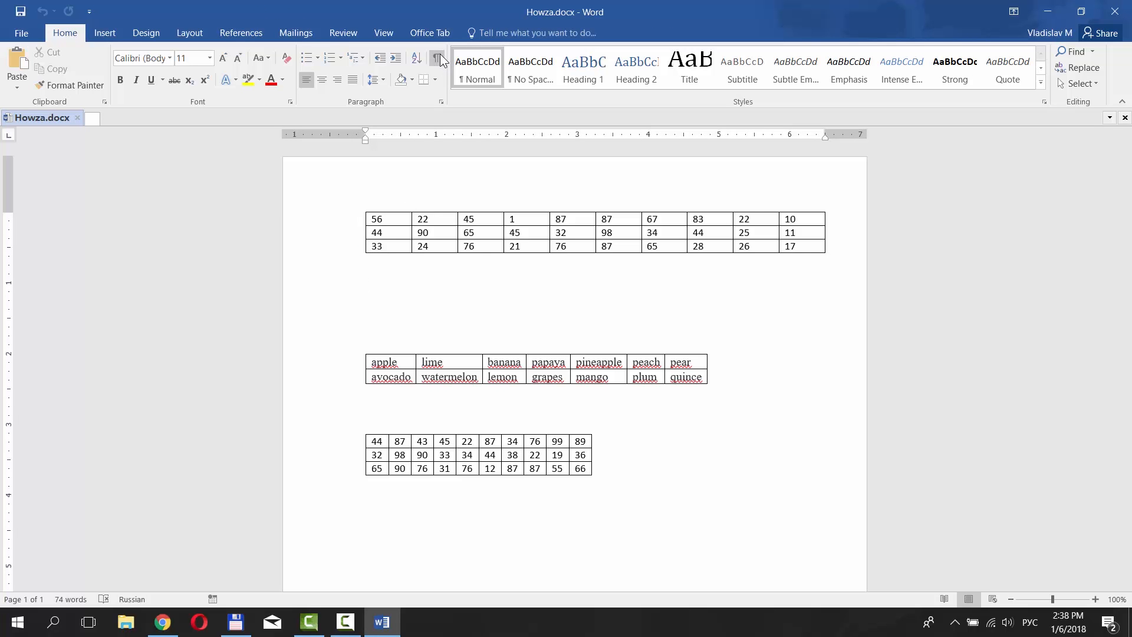
left_click(435, 59)
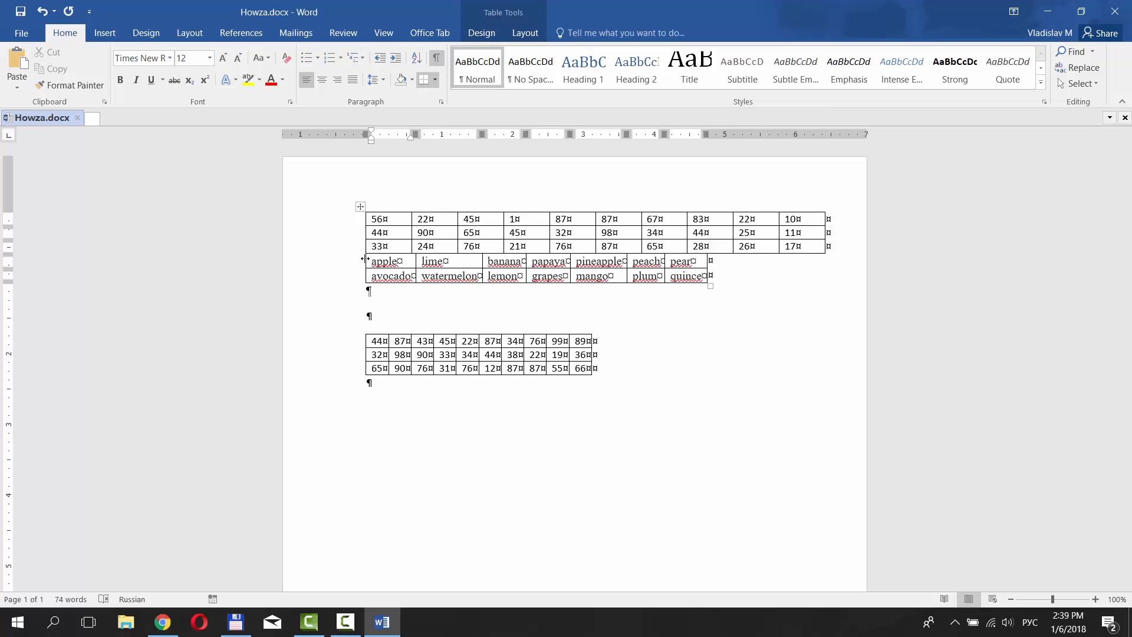
left_click(360, 206)
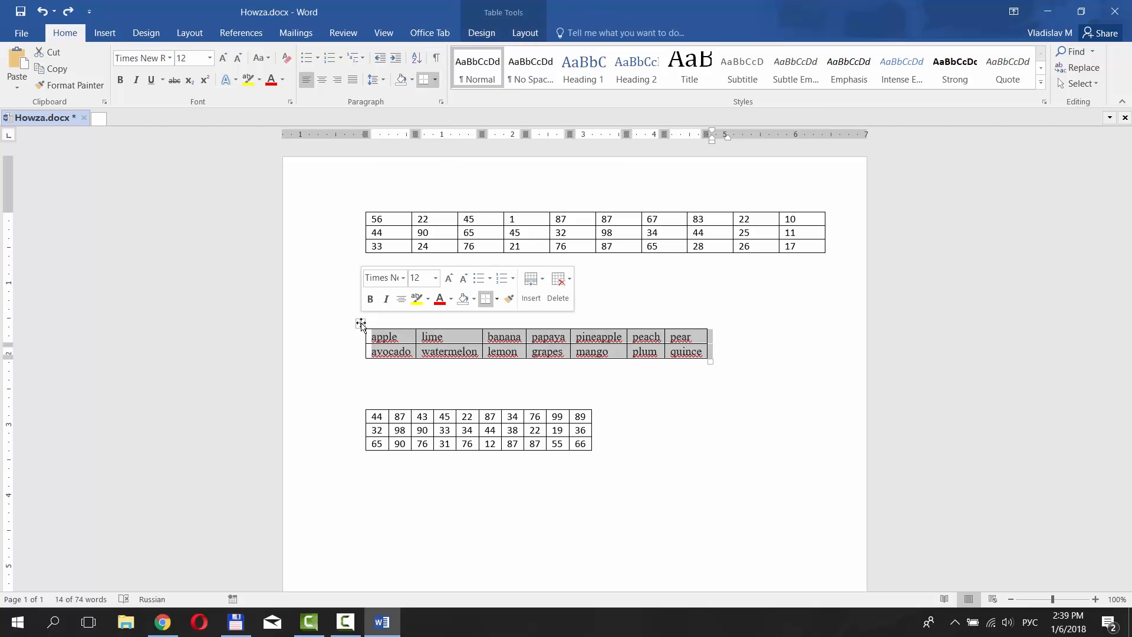
Cut the fruit table and place the cursor just below the first table.
key("ctrl+x")
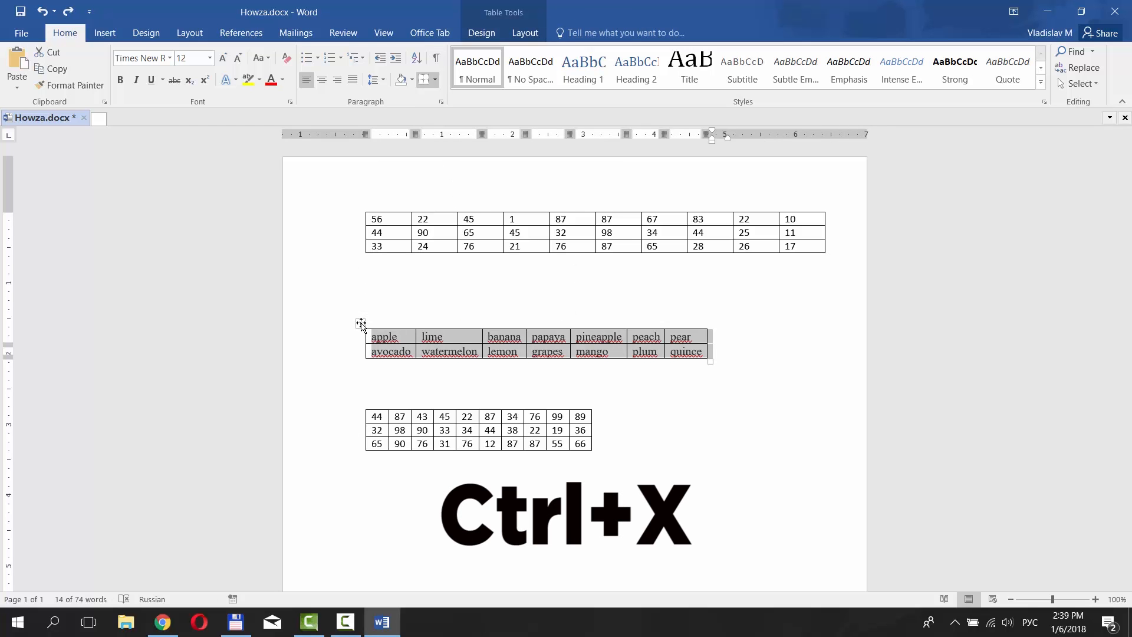
key("ctrl+x")
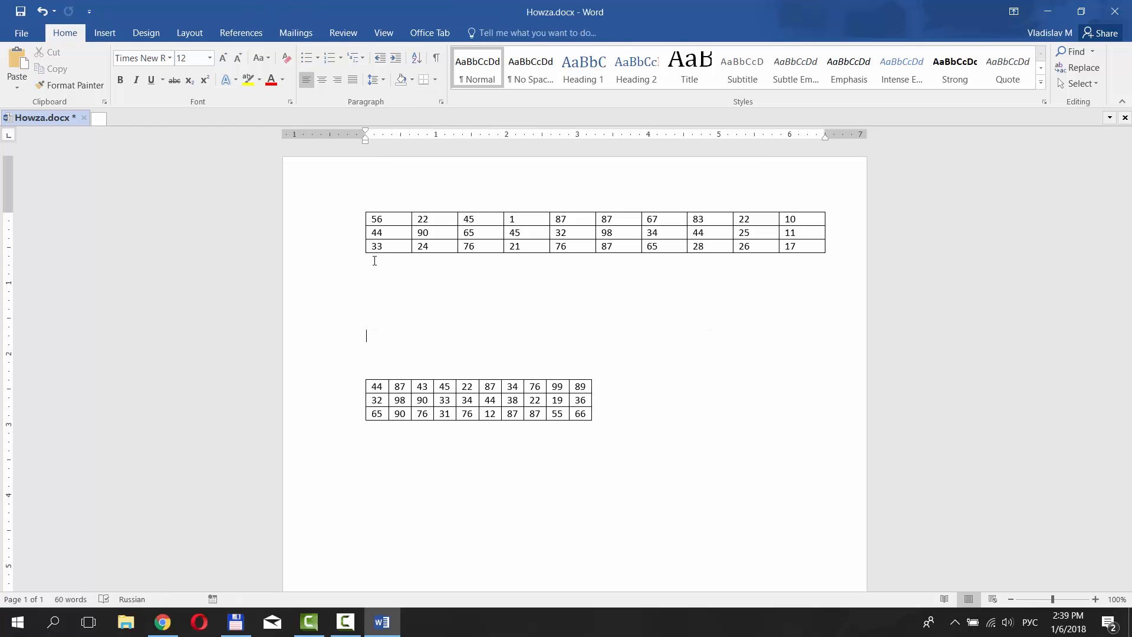
left_click(367, 260)
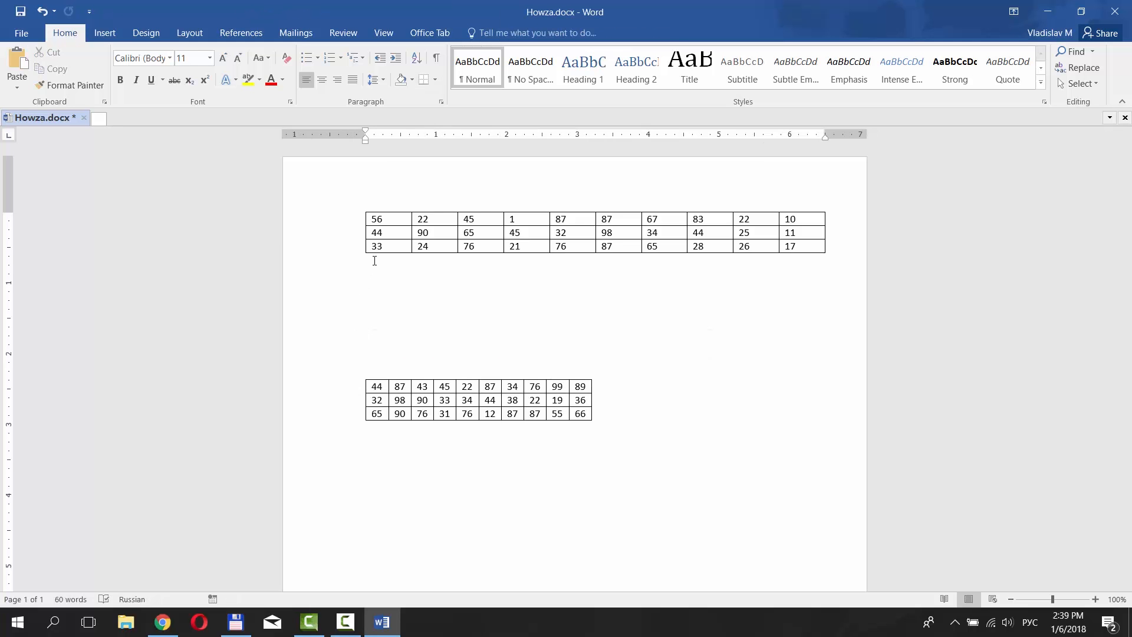
Paste the fruit table directly beneath the first number table.
key("ctrl+v")
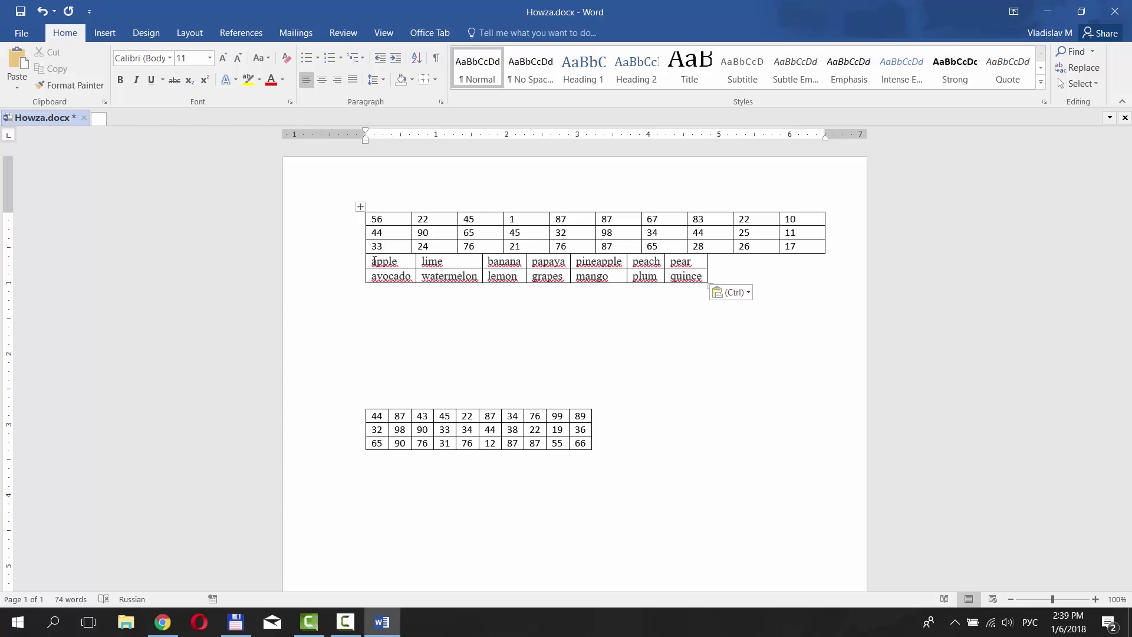
left_click(366, 290)
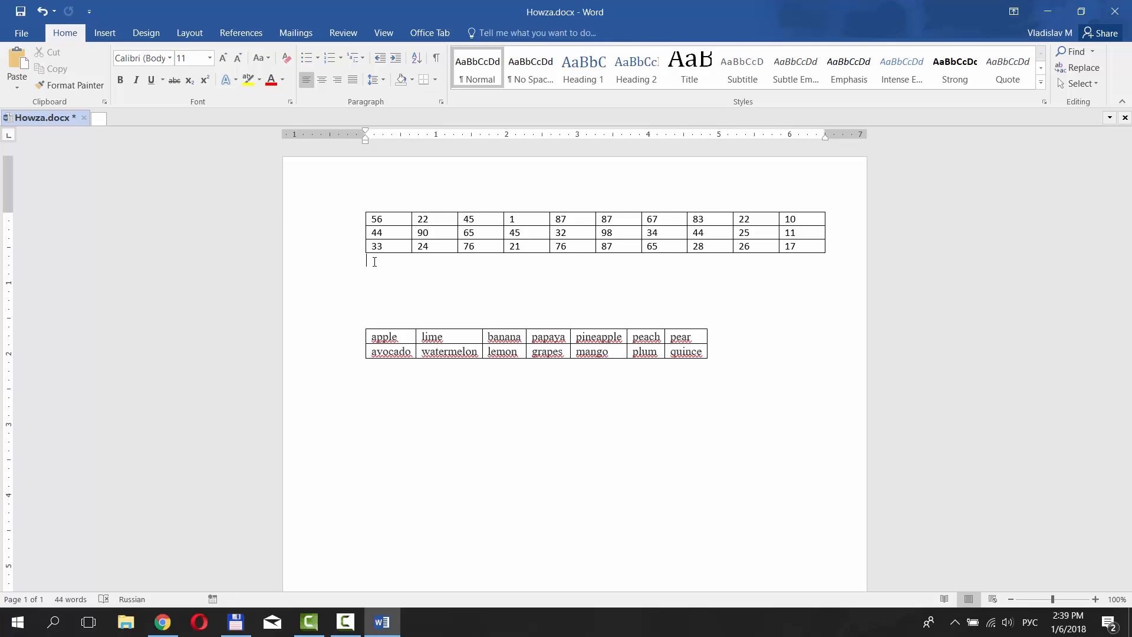
Paste the cut number table under the first table as three merged rows.
key("ctrl+v")
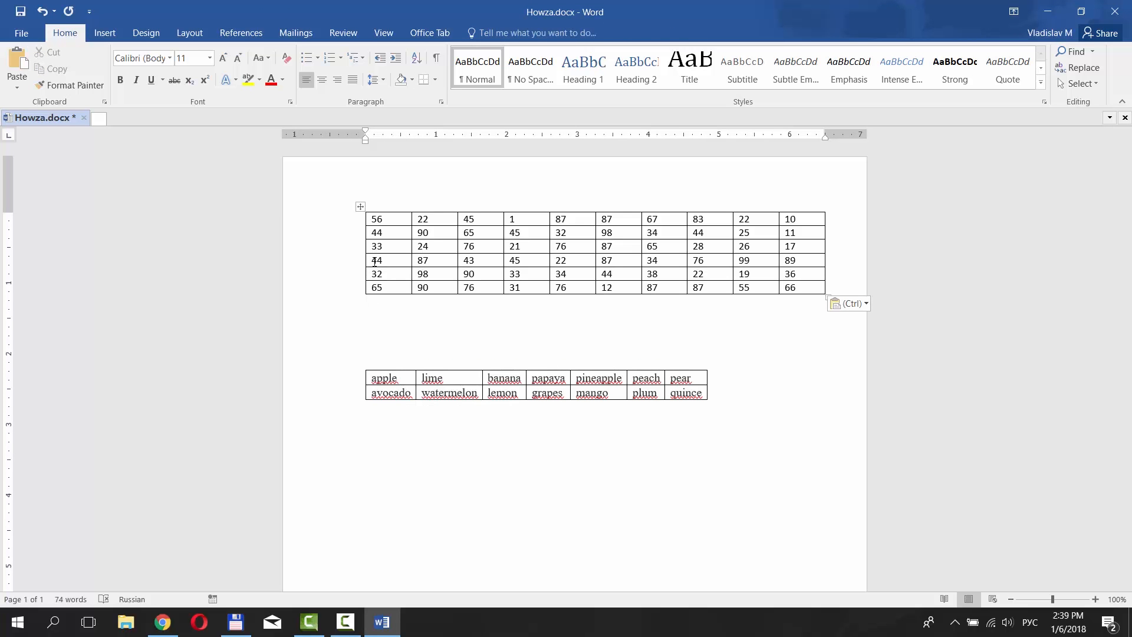